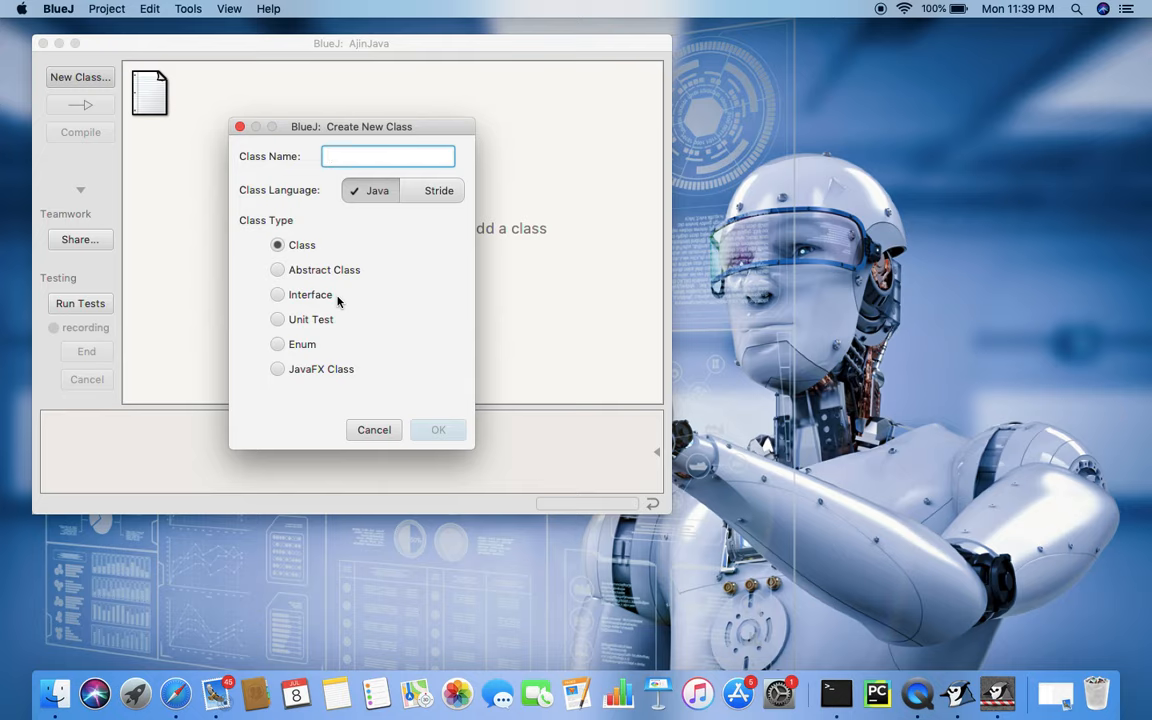
Name the new Java class 'Home' in the AjinJava project and confirm
{"action": "left_click", "coordinate": [438, 429]}
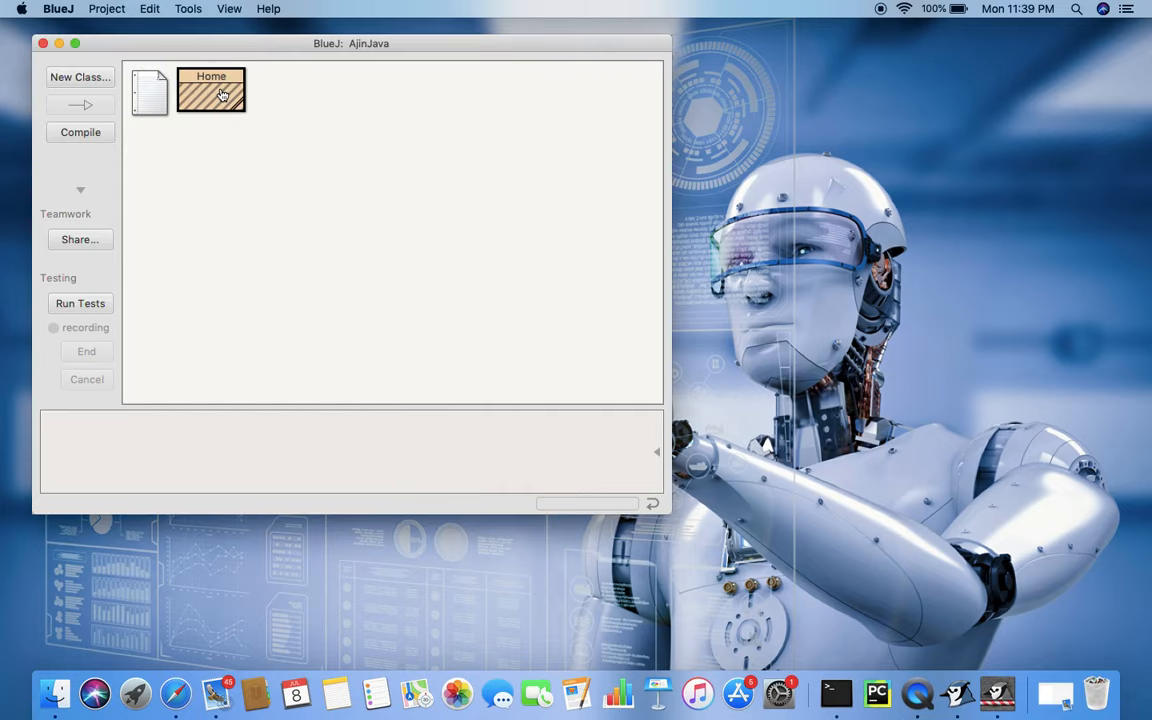
Open the Home class source in the editor to begin the display() method
{"action": "double_click", "coordinate": [211, 90]}
{"action": "type", "text": "System.out.println(\""}
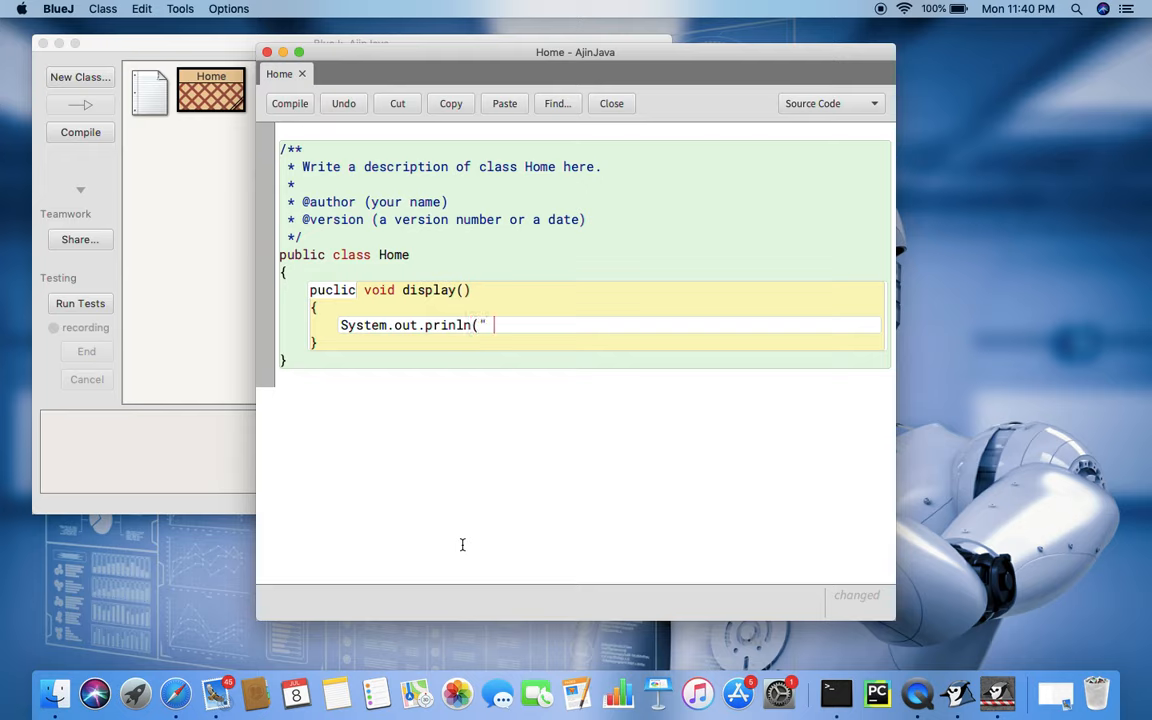
Type the three edukrafts.com println lines into display(), fixing 'puclic' to 'public'
{"action": "type", "text": "Welcome to edukrafts.com \");"}
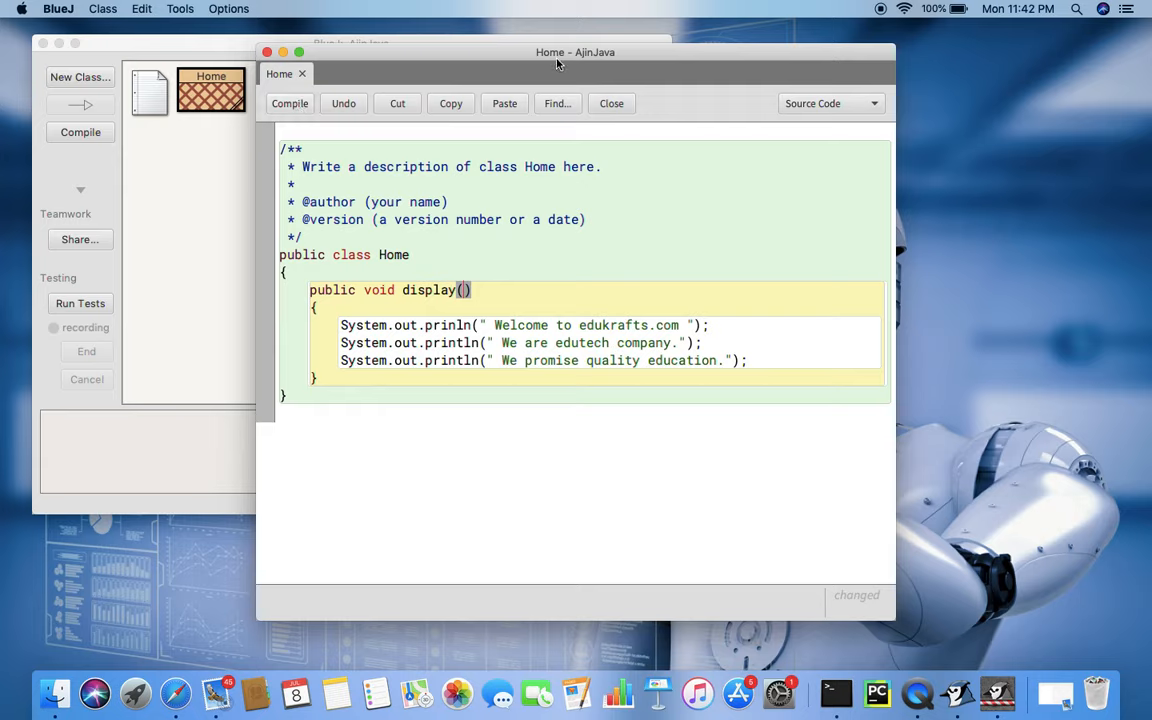
Correct 'prinln' to 'println' in the first print statement
{"action": "left_click", "coordinate": [290, 103]}
{"action": "type", "text": "t"}
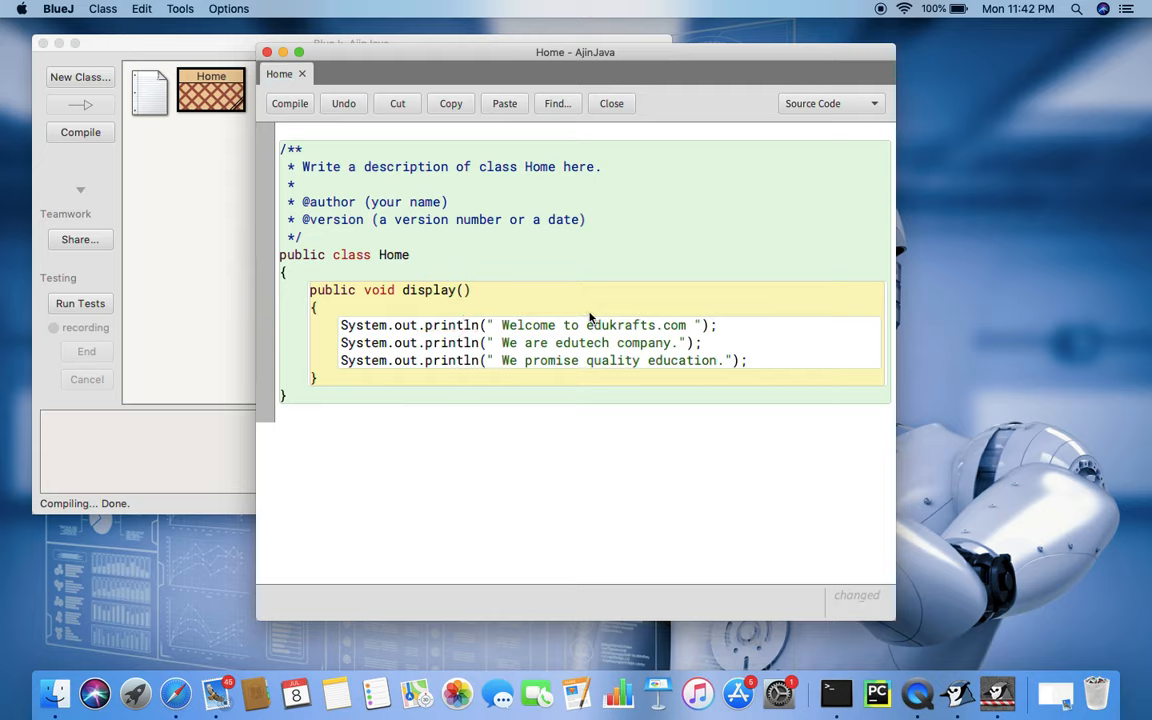
Compile Home from the editor toolbar, confirming no syntax errors
{"action": "left_click", "coordinate": [290, 103]}
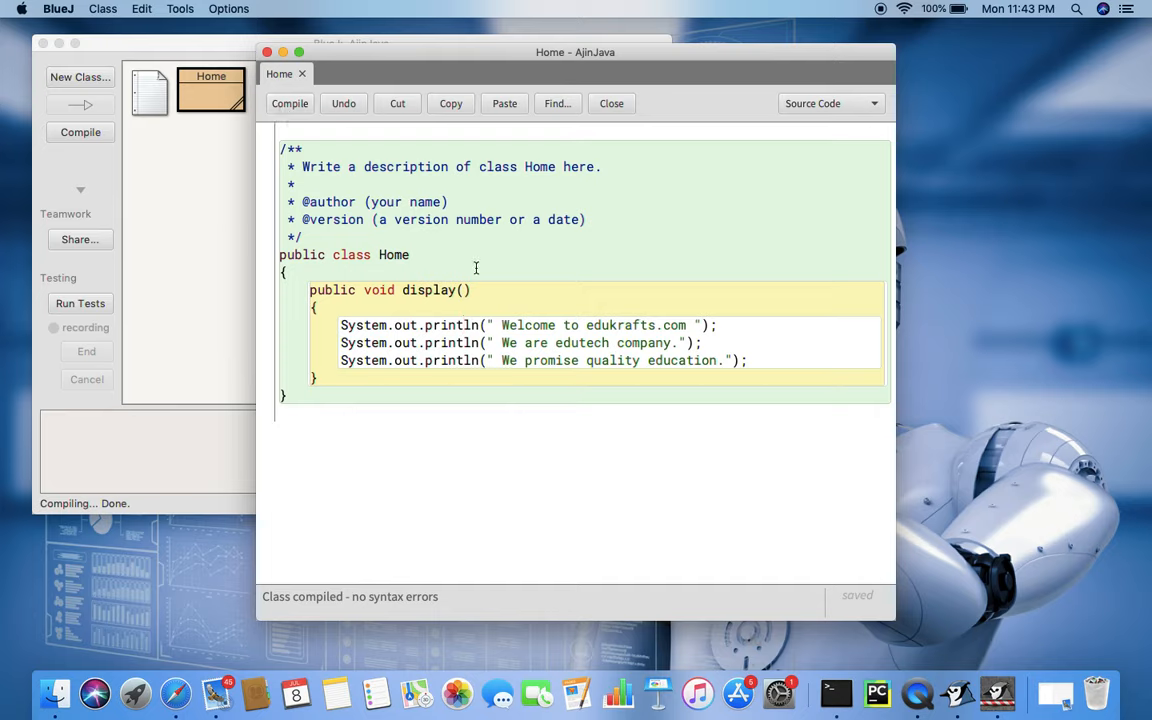